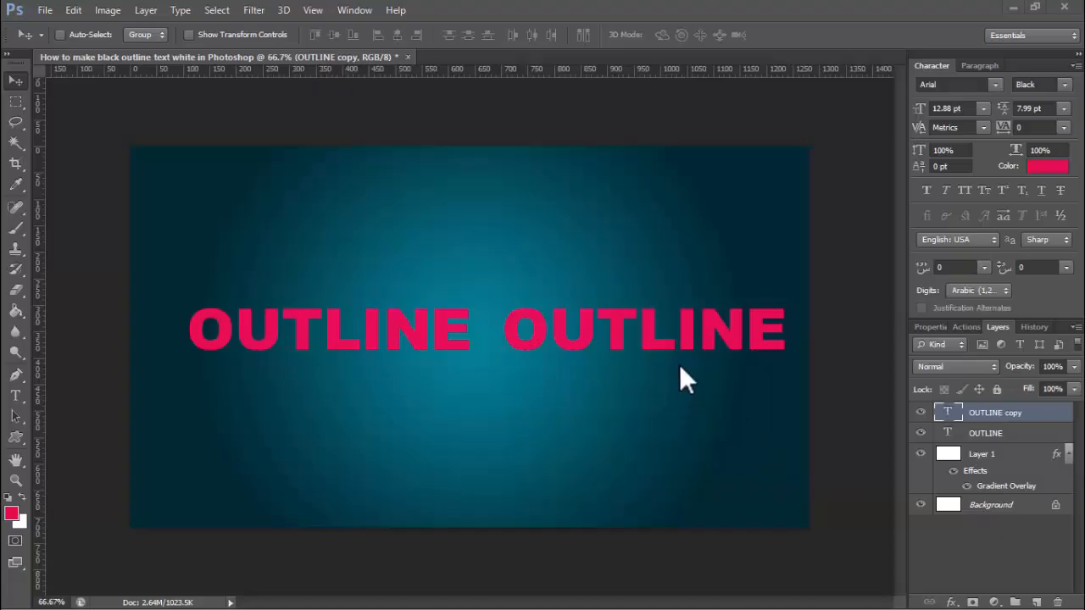
{"action": "mouse_move", "coordinate": [686, 368]}
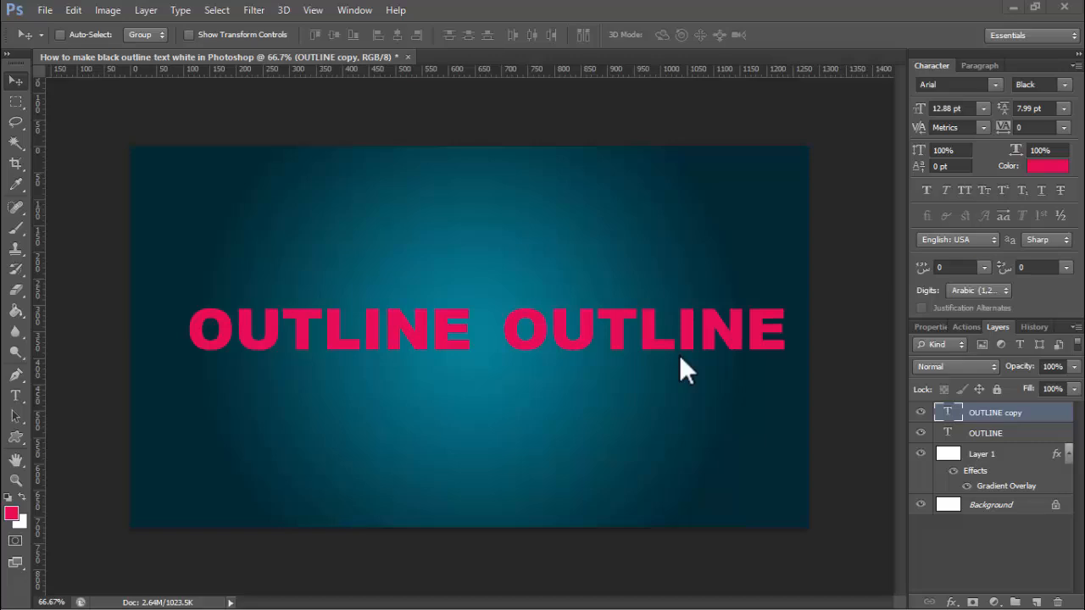
{"action": "mouse_move", "coordinate": [673, 381]}
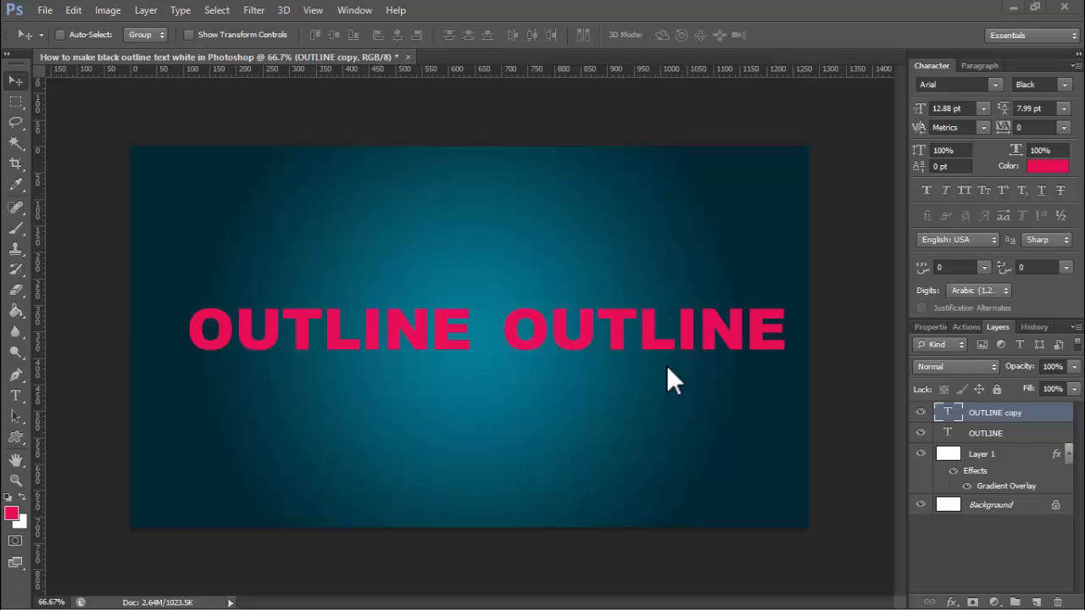
{"action": "mouse_move", "coordinate": [659, 388]}
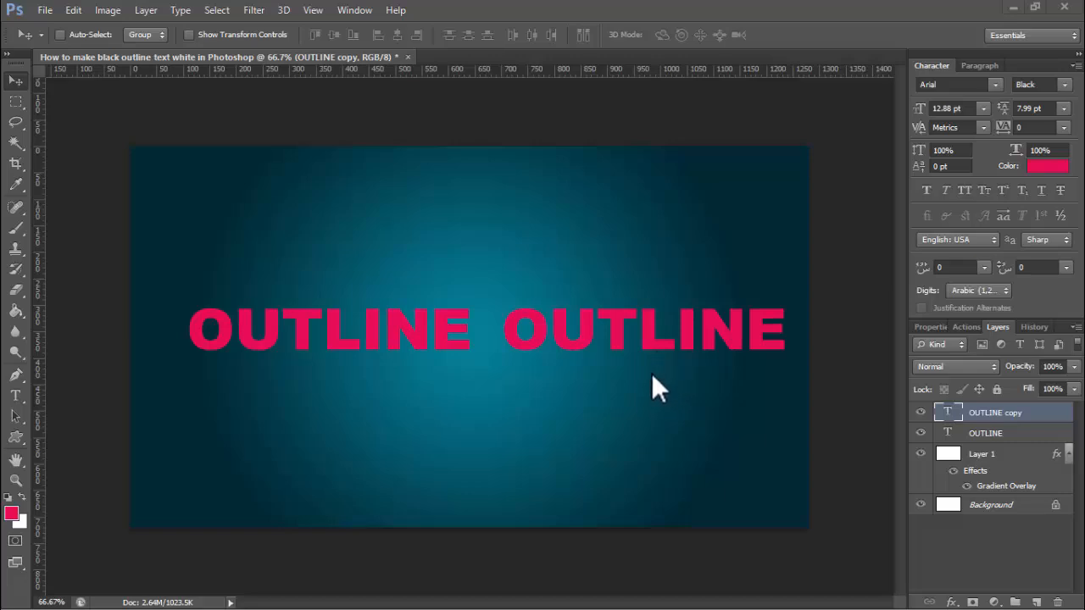
{"action": "mouse_move", "coordinate": [924, 428]}
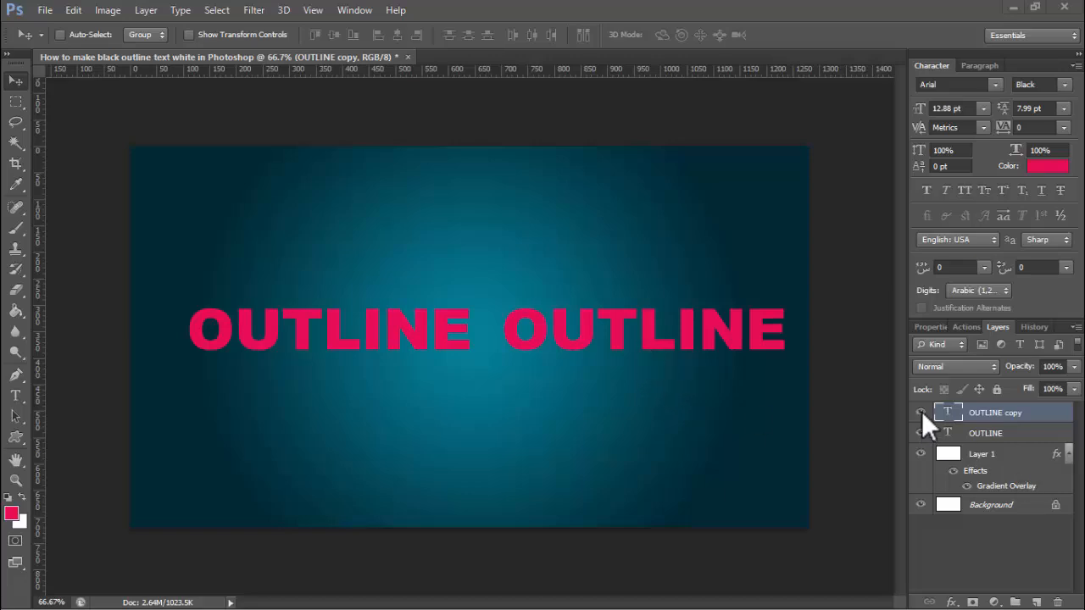
- Give the white right OUTLINE word a thick black Stroke layer style
{"action": "left_click", "coordinate": [921, 413]}
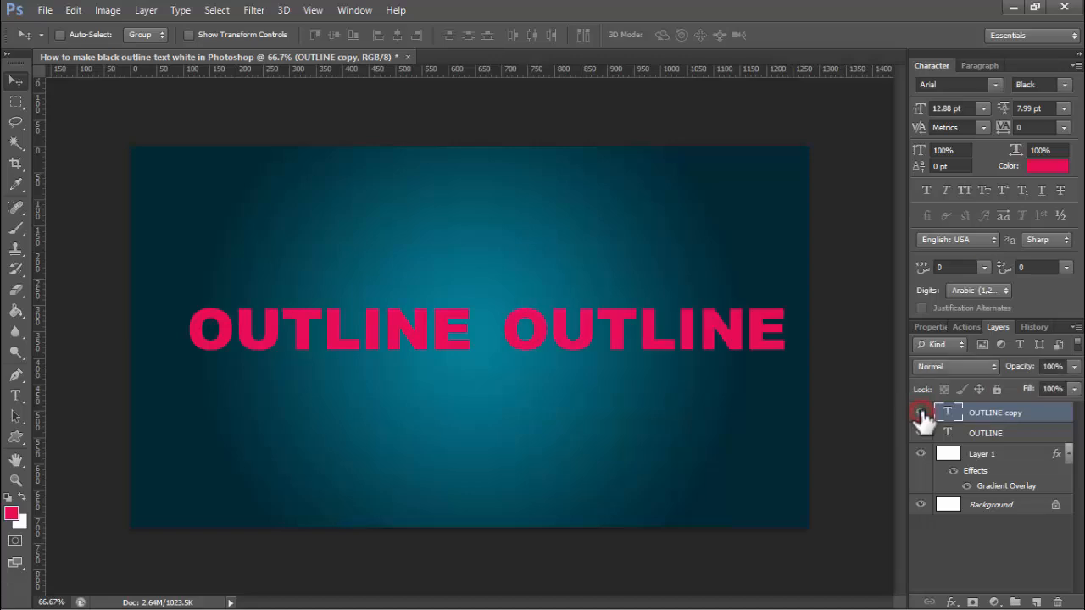
{"action": "mouse_move", "coordinate": [953, 415]}
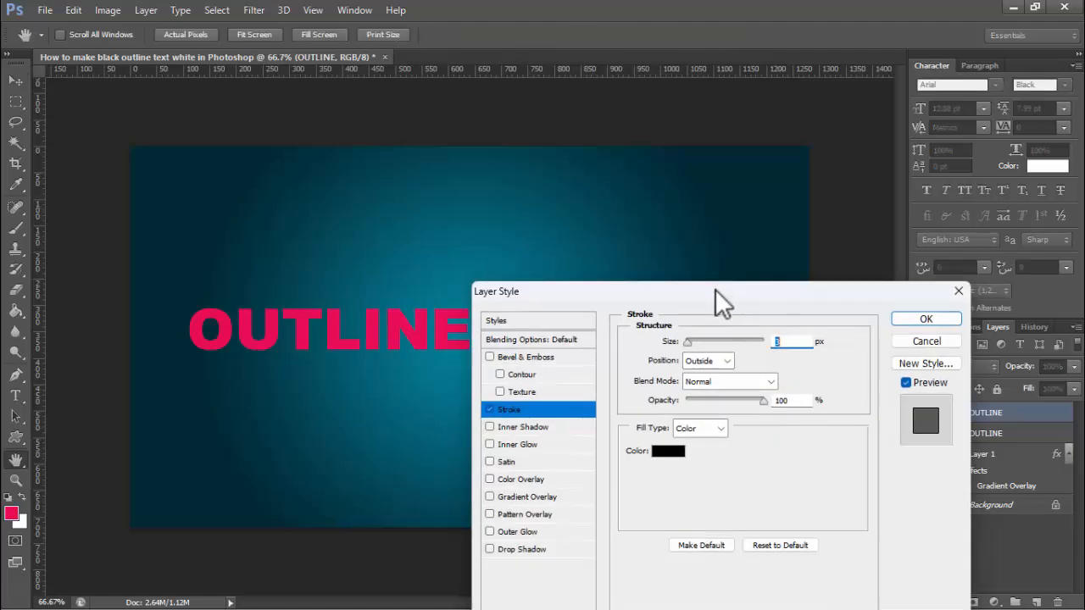
{"action": "left_click", "coordinate": [668, 451]}
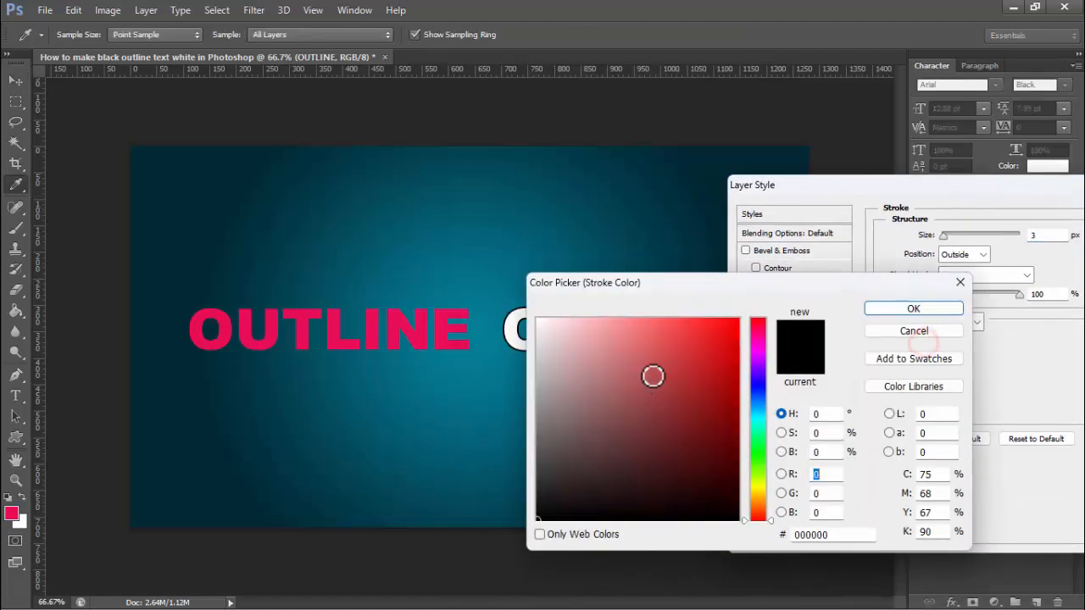
{"action": "left_click", "coordinate": [913, 308]}
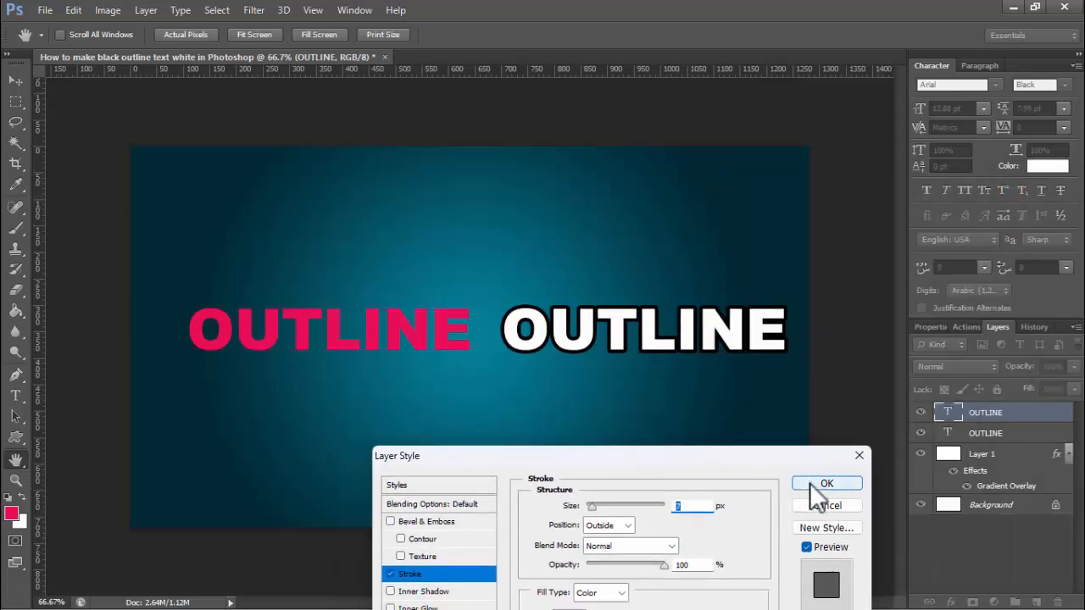
{"action": "left_click", "coordinate": [826, 483]}
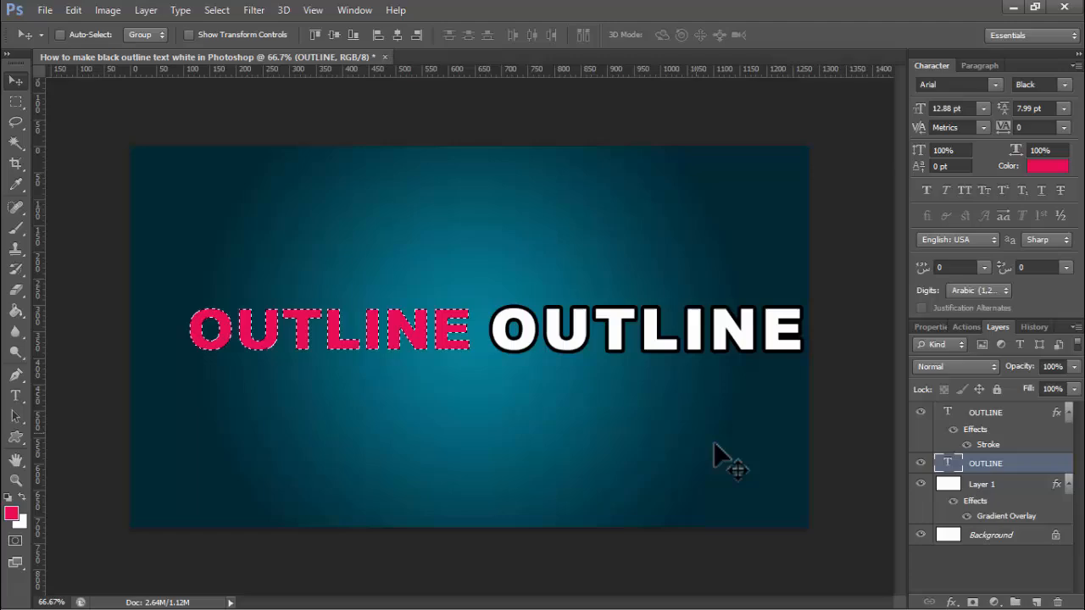
- Rasterize Layer 1 so the teal gradient effect is baked into the layer
{"action": "right_click", "coordinate": [981, 483]}
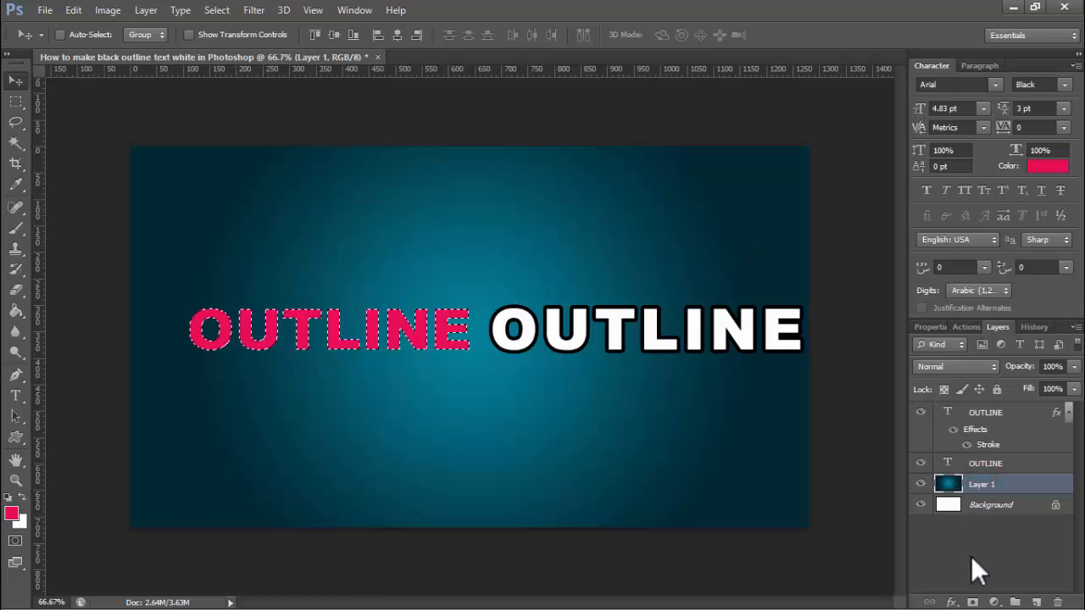
- Copy the word's shape to a new layer and delete the pink OUTLINE text layer
{"action": "key", "text": "ctrl+j"}
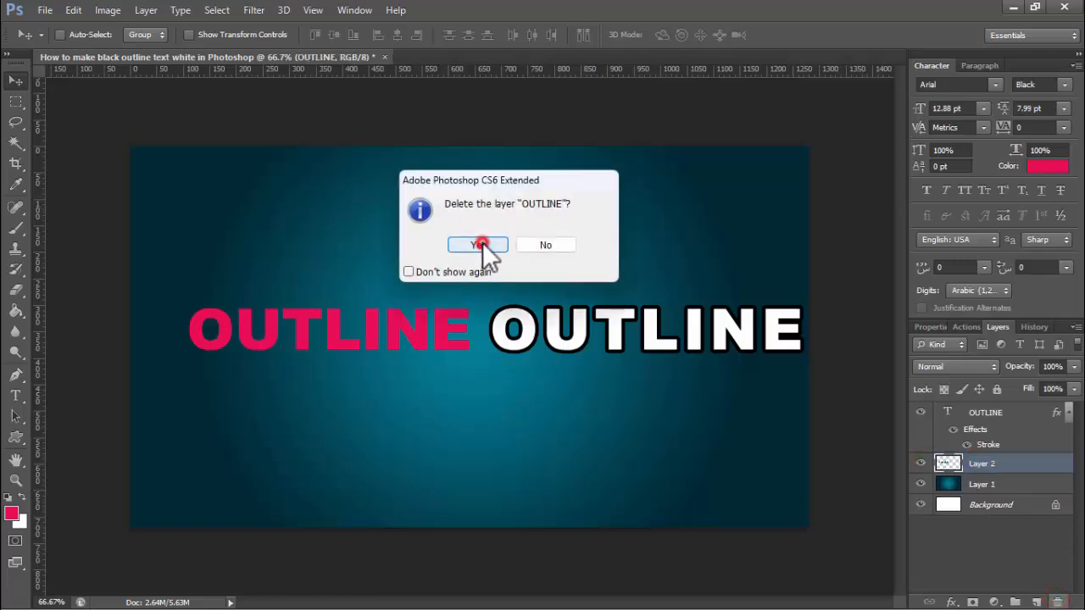
{"action": "left_click", "coordinate": [477, 244]}
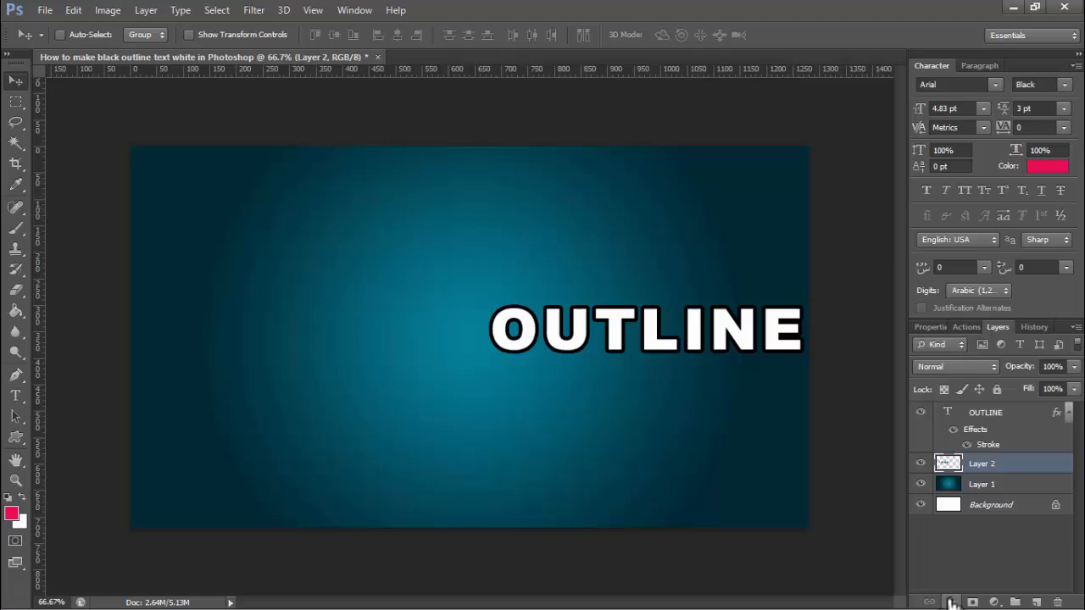
{"action": "mouse_move", "coordinate": [690, 329]}
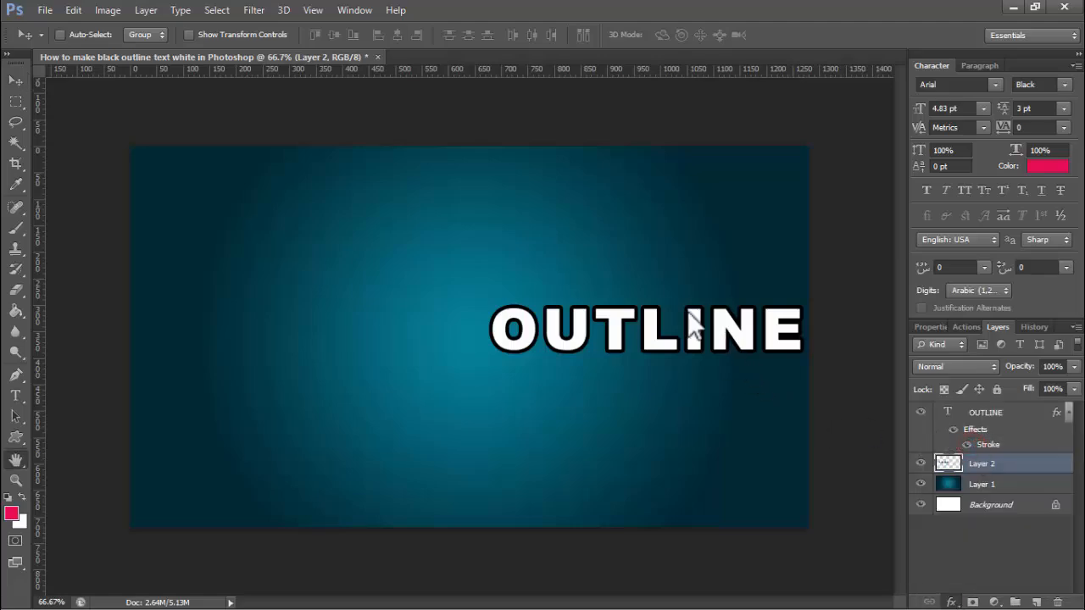
- Give Layer 2 a thin white Stroke so the left word shows as a hollow outline
{"action": "double_click", "coordinate": [988, 444]}
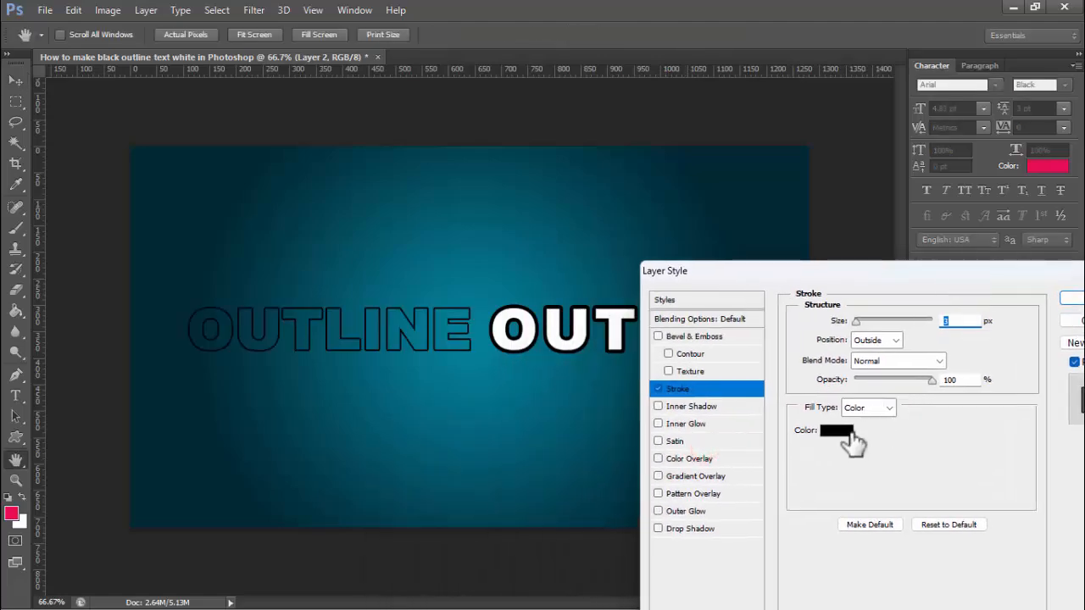
{"action": "left_click", "coordinate": [836, 430]}
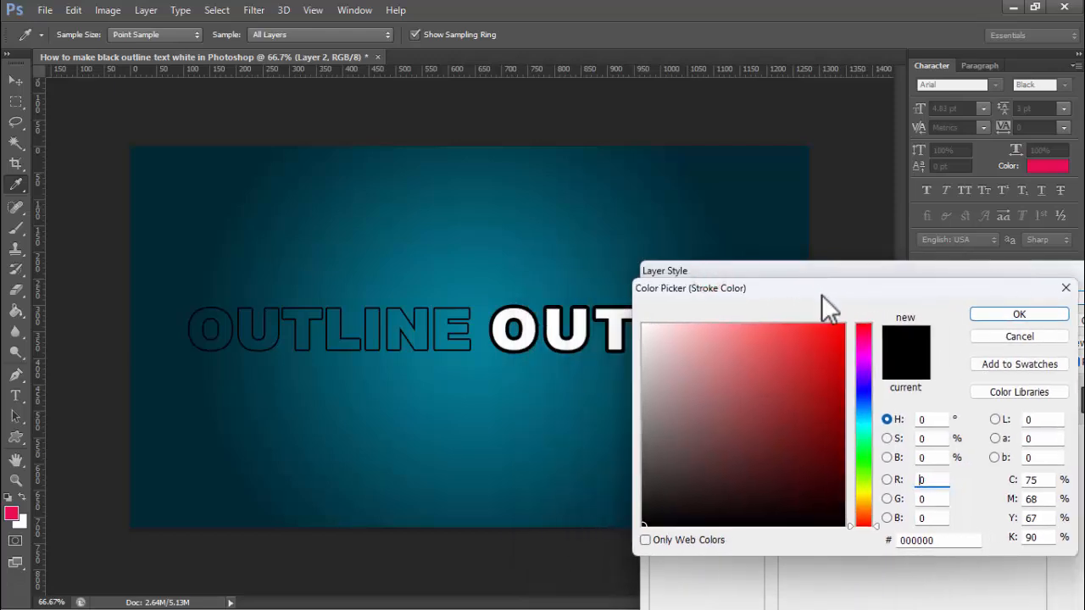
{"action": "left_click", "coordinate": [646, 328]}
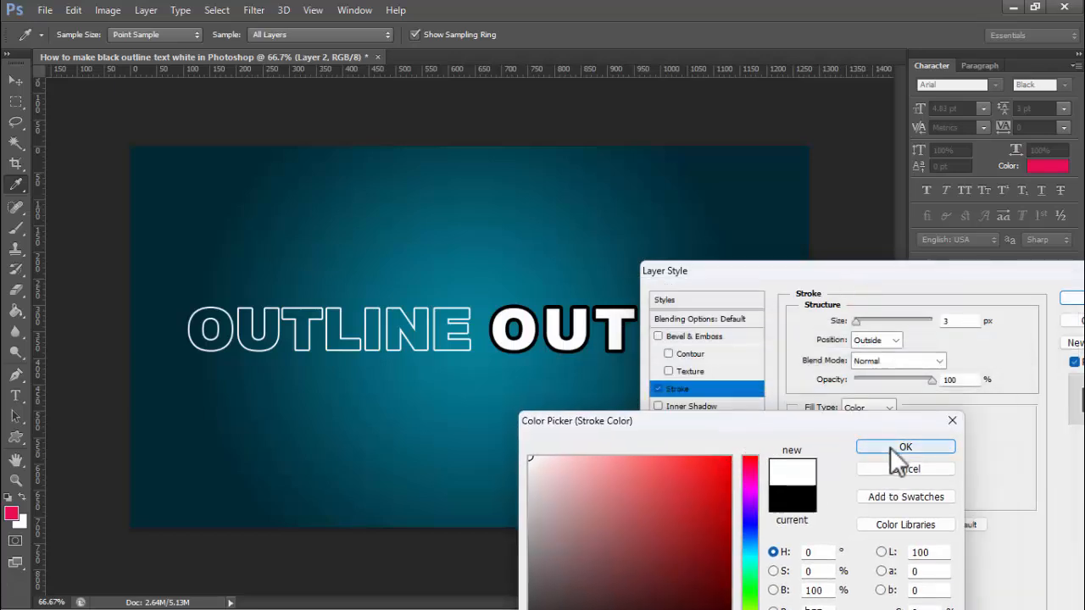
{"action": "left_click", "coordinate": [905, 447]}
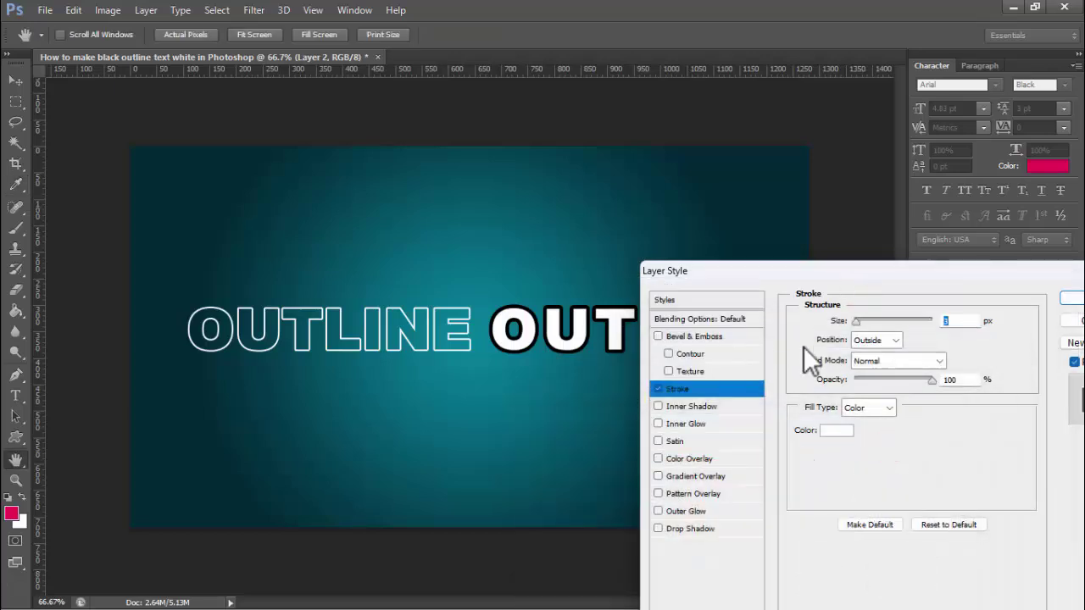